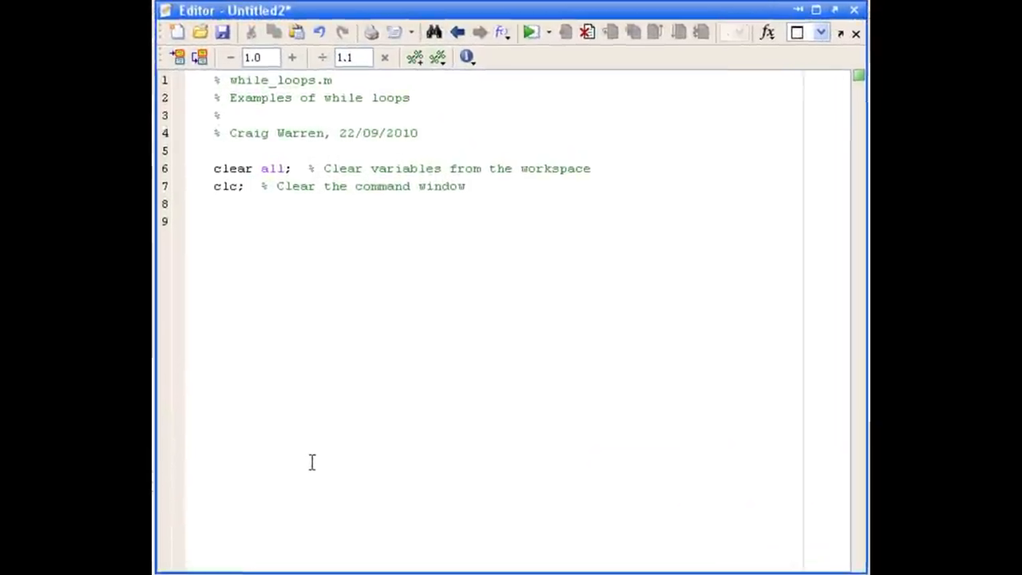
Write the loop header 'while k < 3' in the new script
text(while)
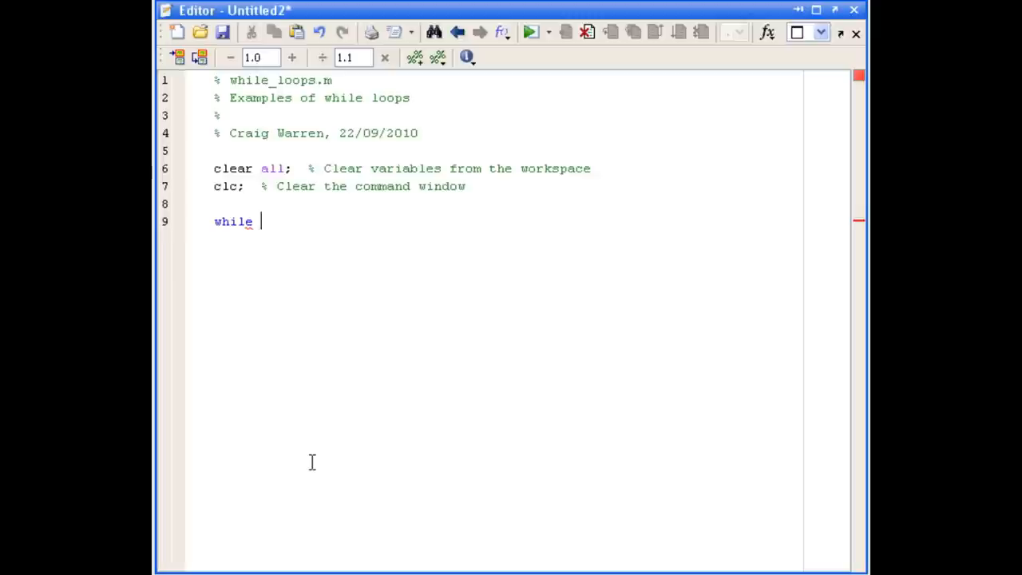
text(k)
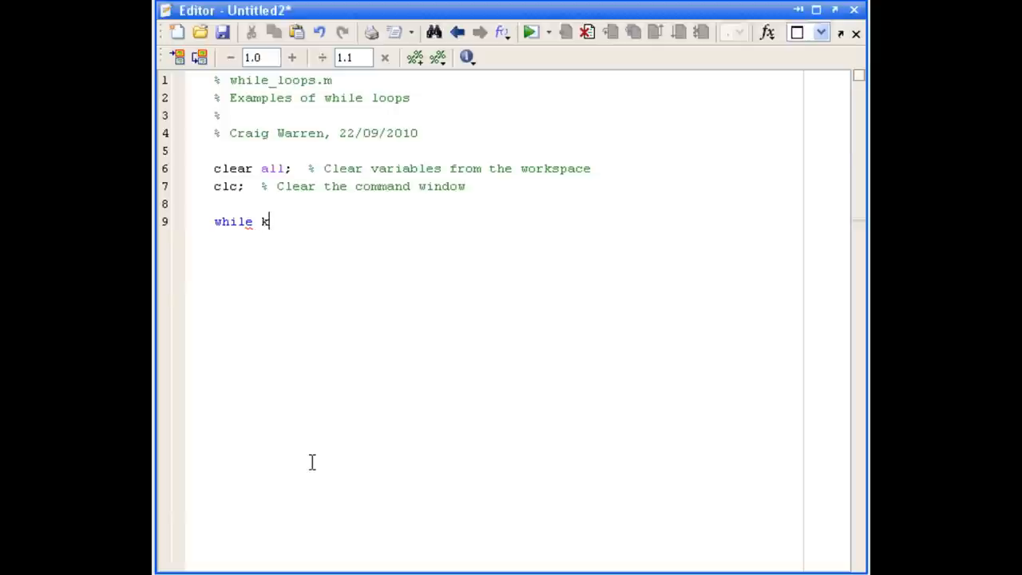
text(<)
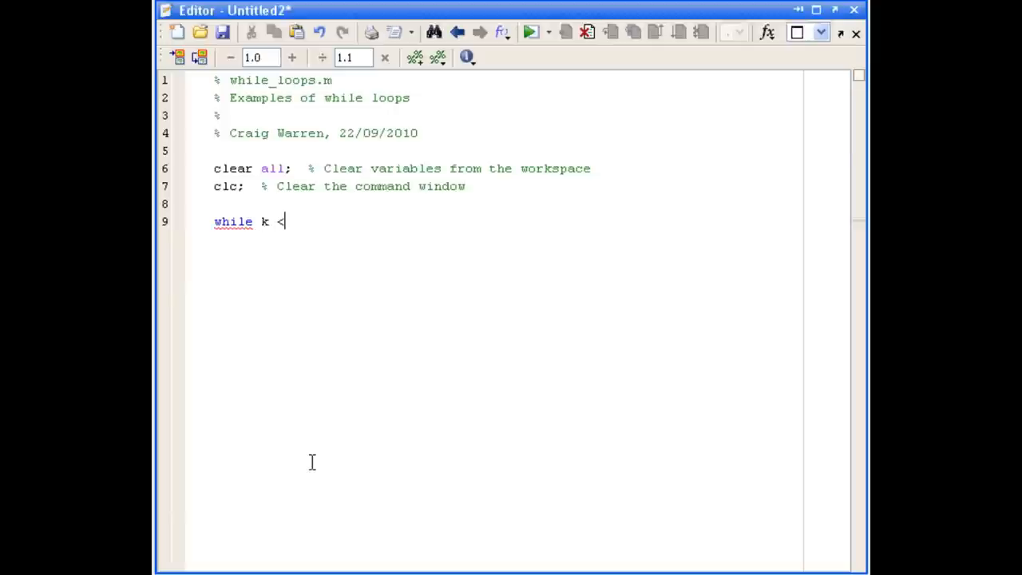
text(3)
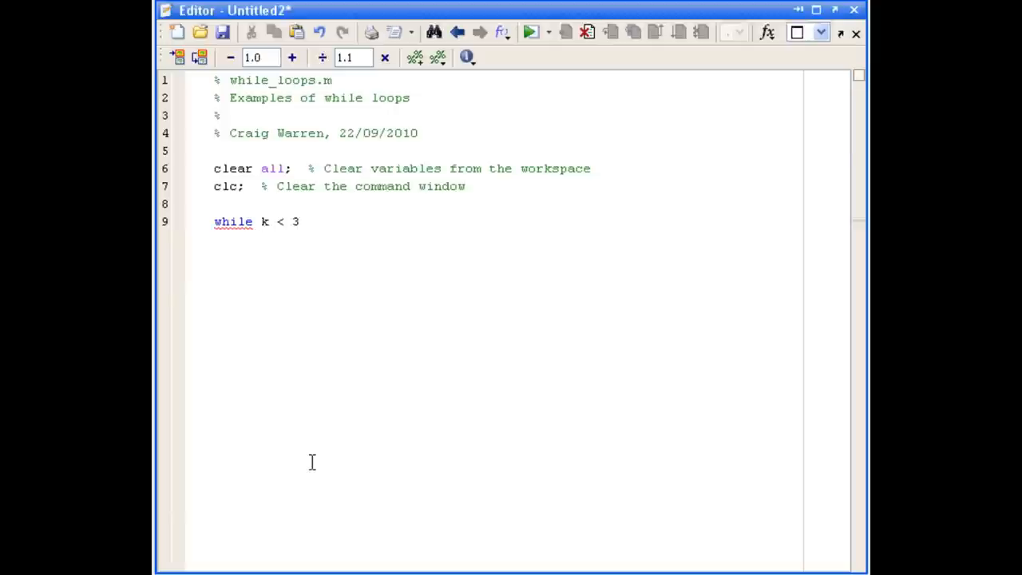
click(300, 221)
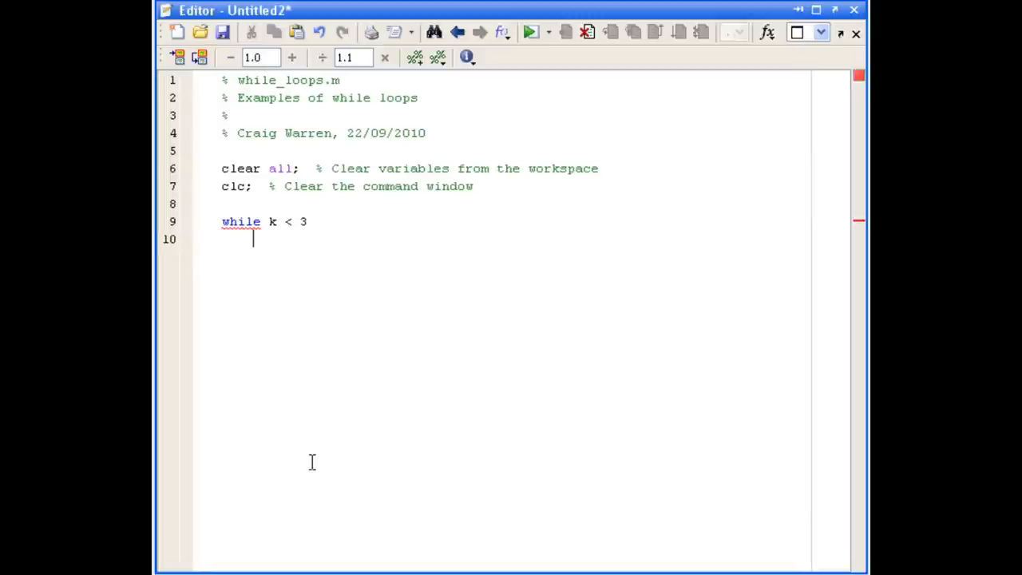
Add the loop body line 'my_power(k) = 5^k'
text(my_)
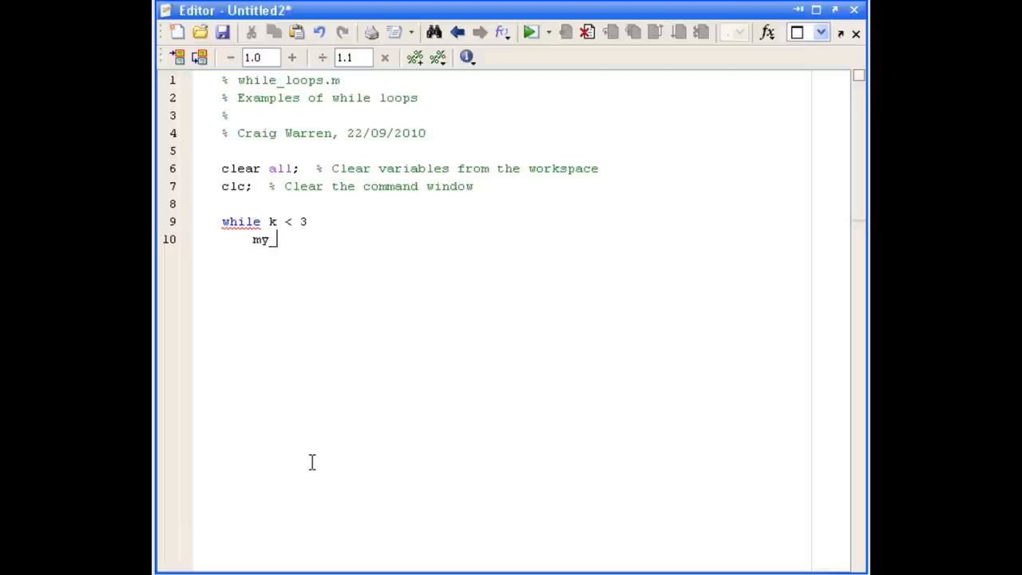
text(power)
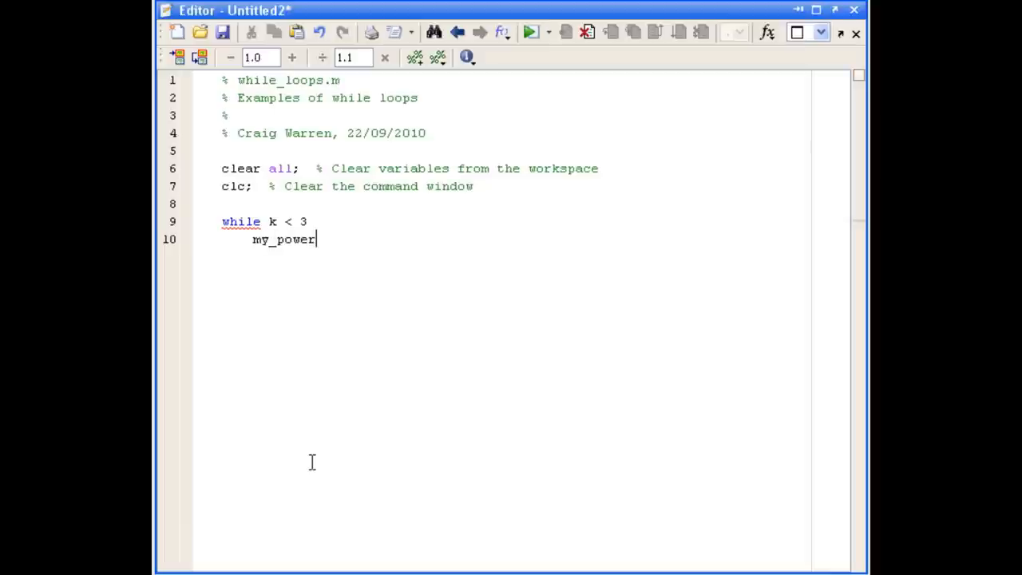
text(()
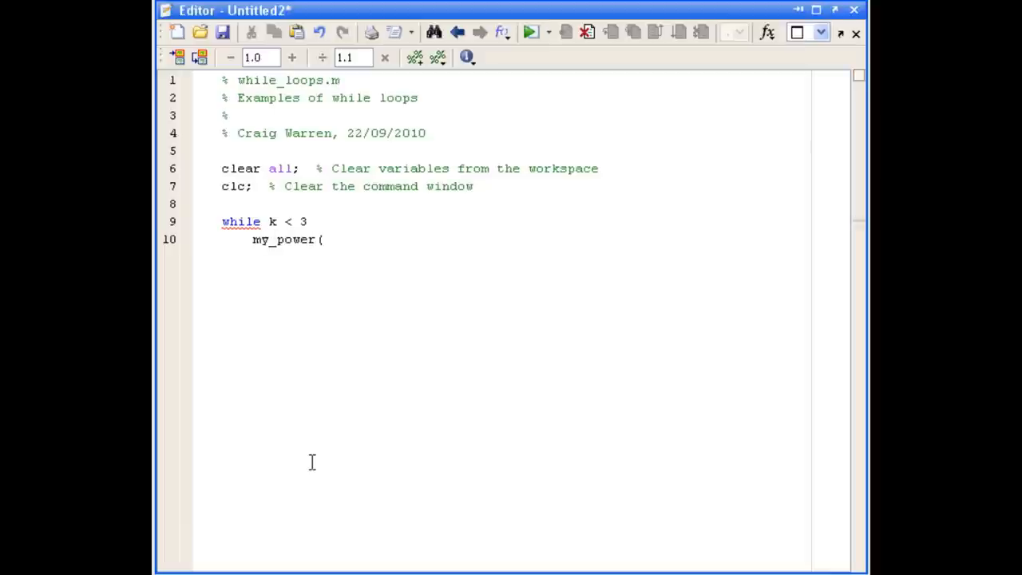
text(k)
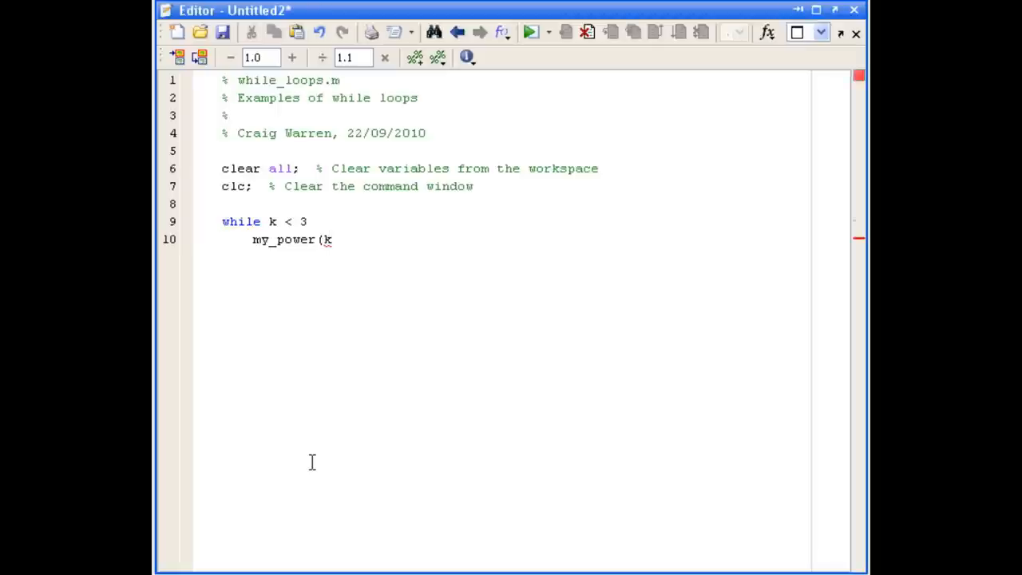
text())
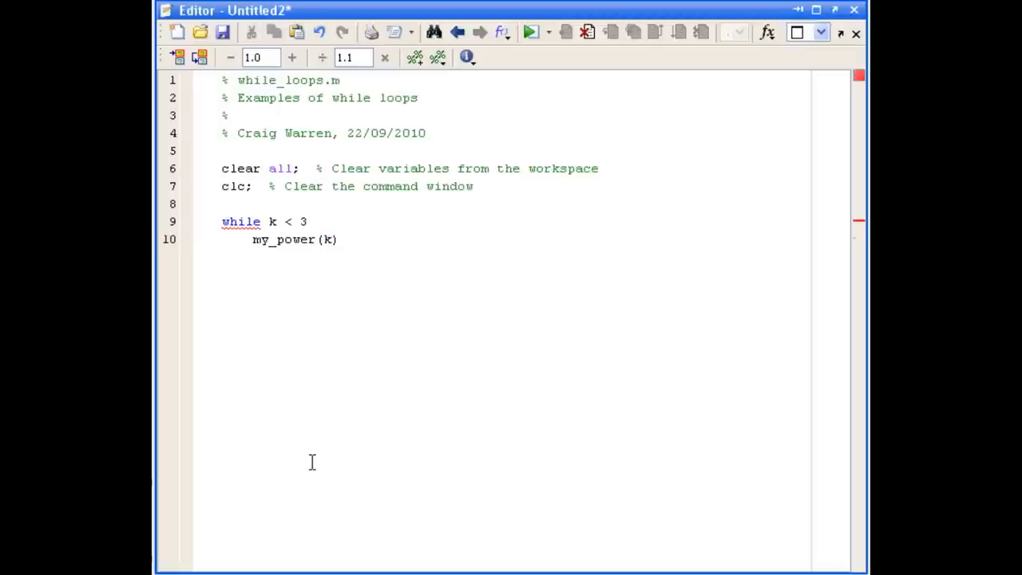
text(=)
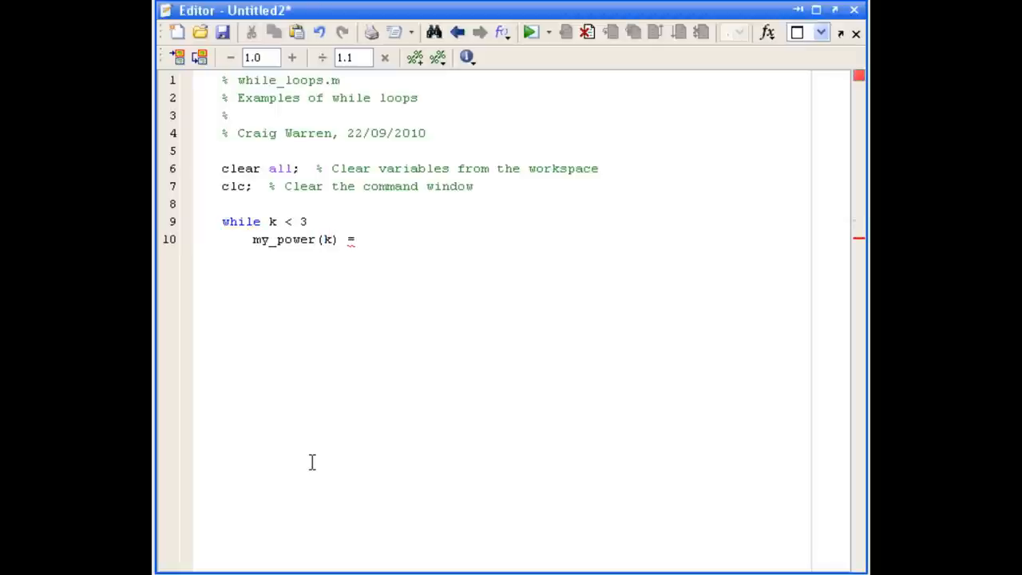
text(5)
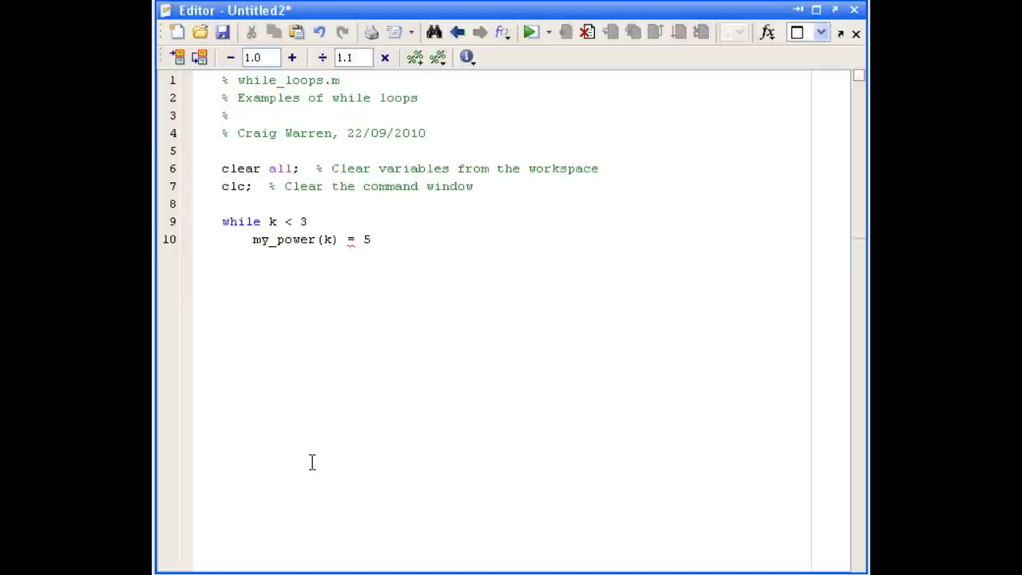
text(^k)
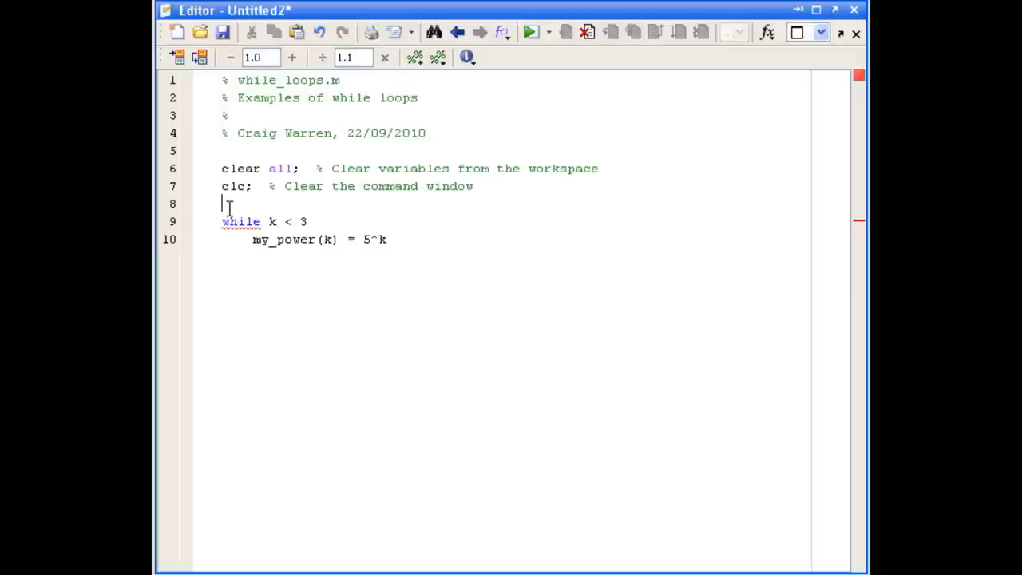
Add 'k = 0;' before the loop, 'k = k + 1;' inside it, and close with 'end'
text(k)
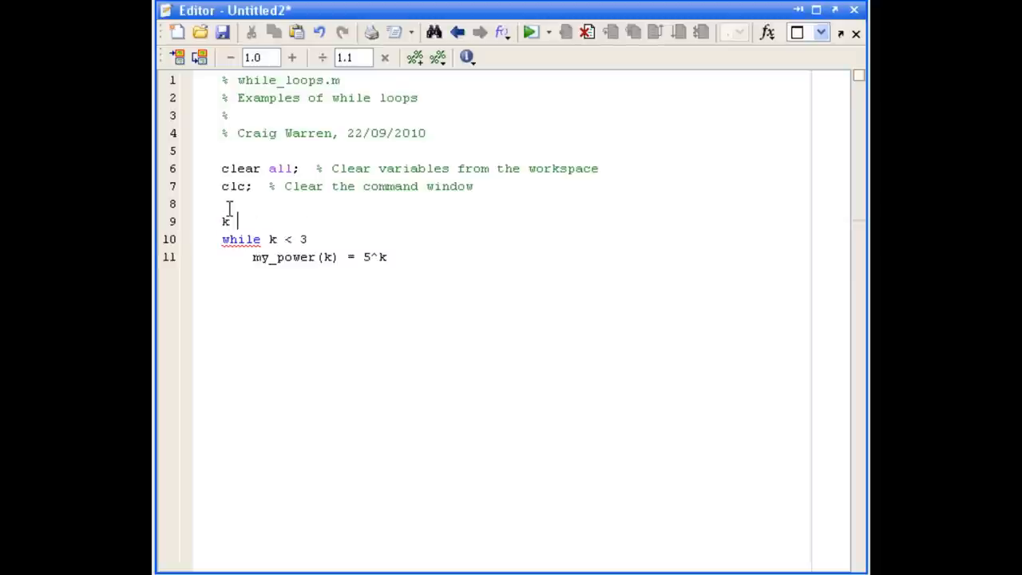
text(= 0;)
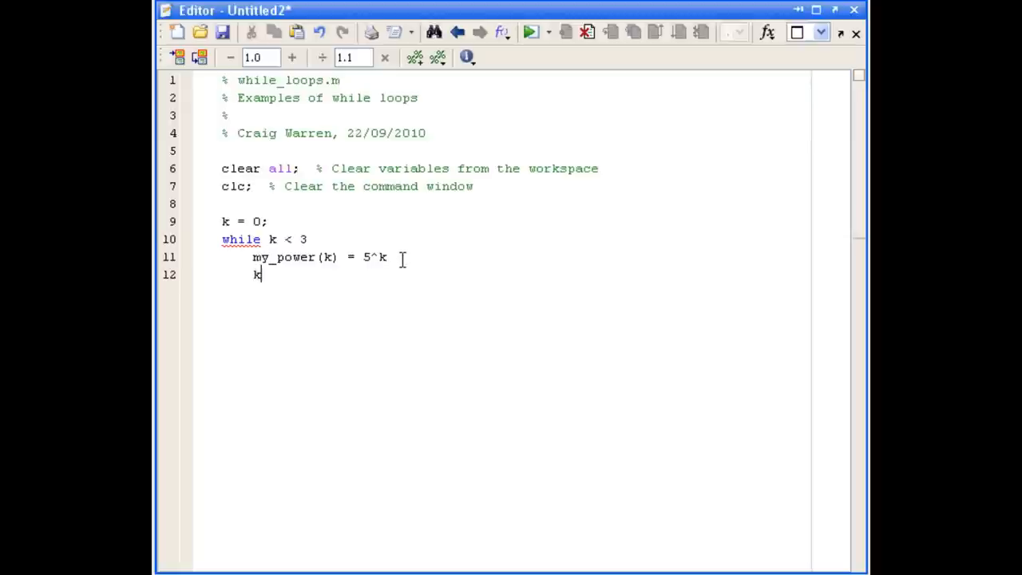
text(= K)
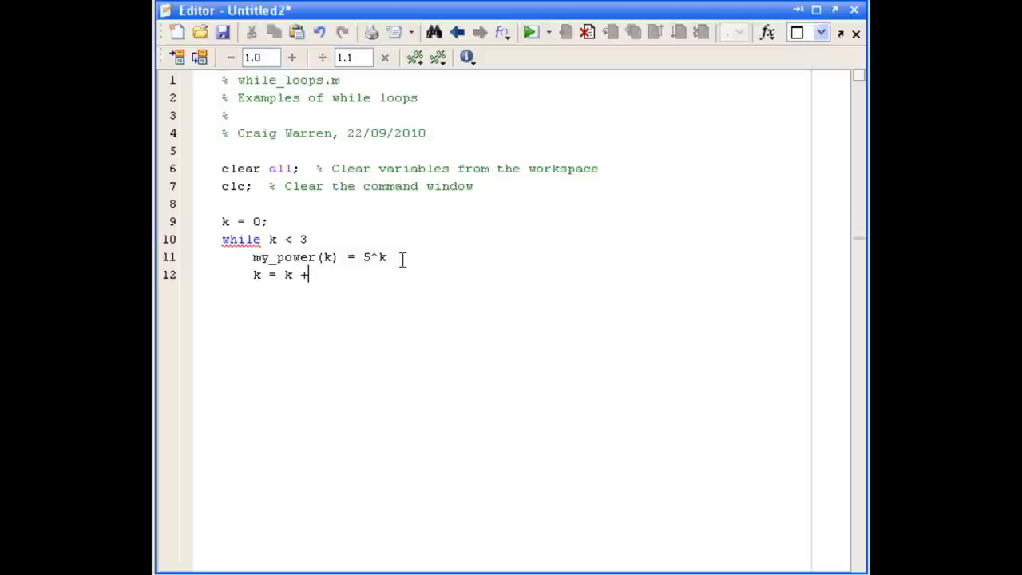
text(1;)
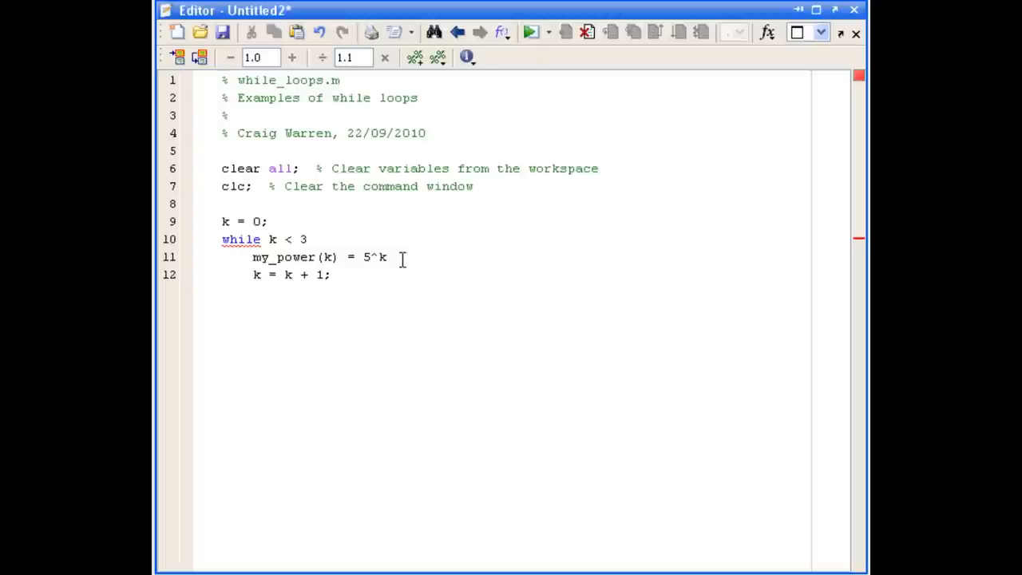
text(en)
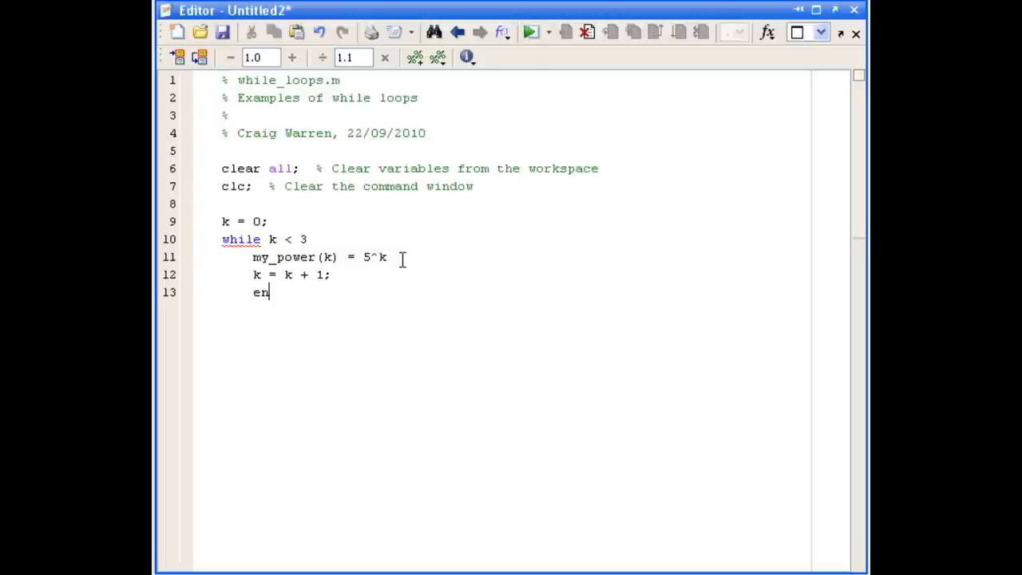
text(d)
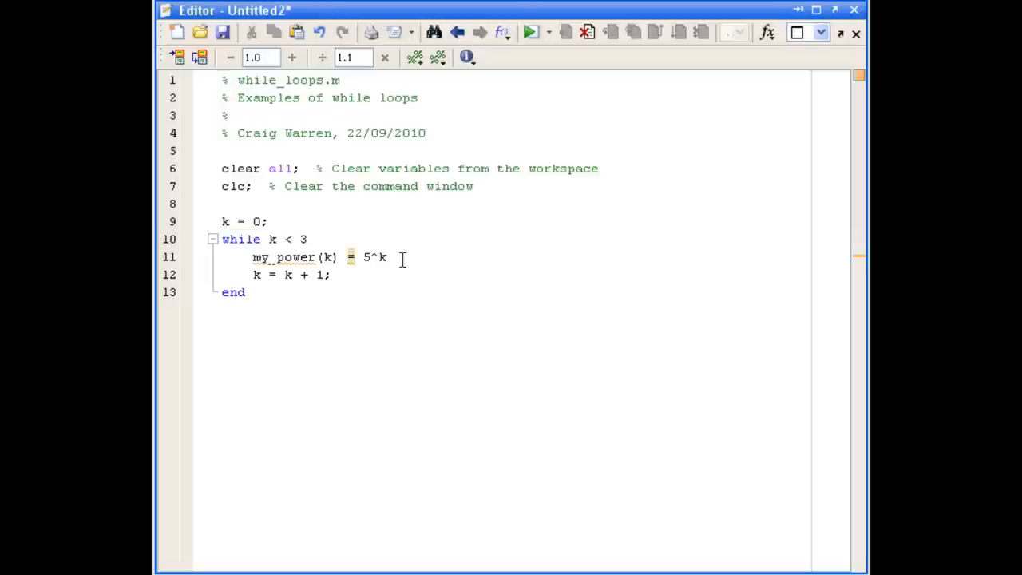
mouse_move(295, 112)
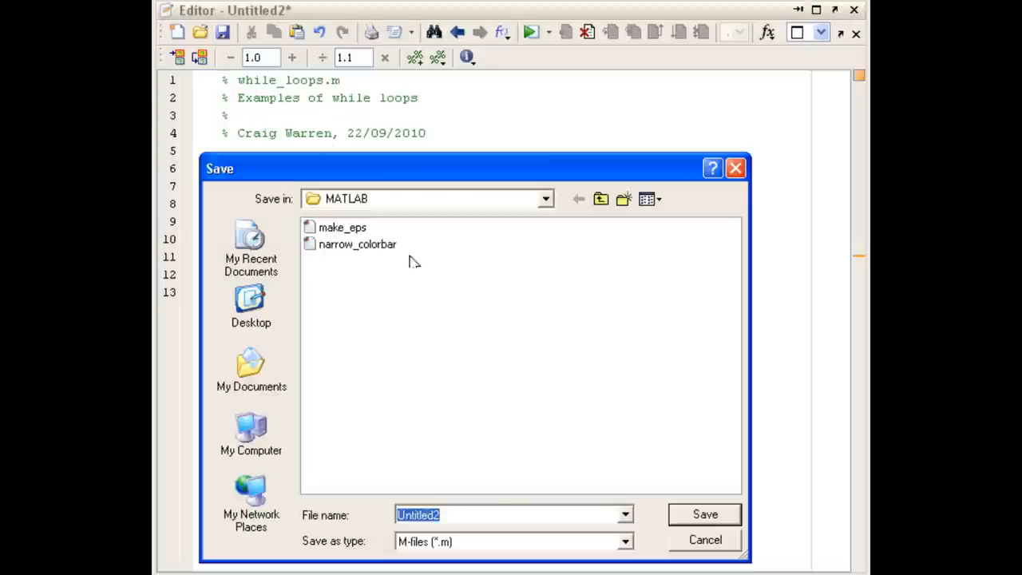
Save the script as while_loops.m and return to the MATLAB desktop layout
text(while_loops)
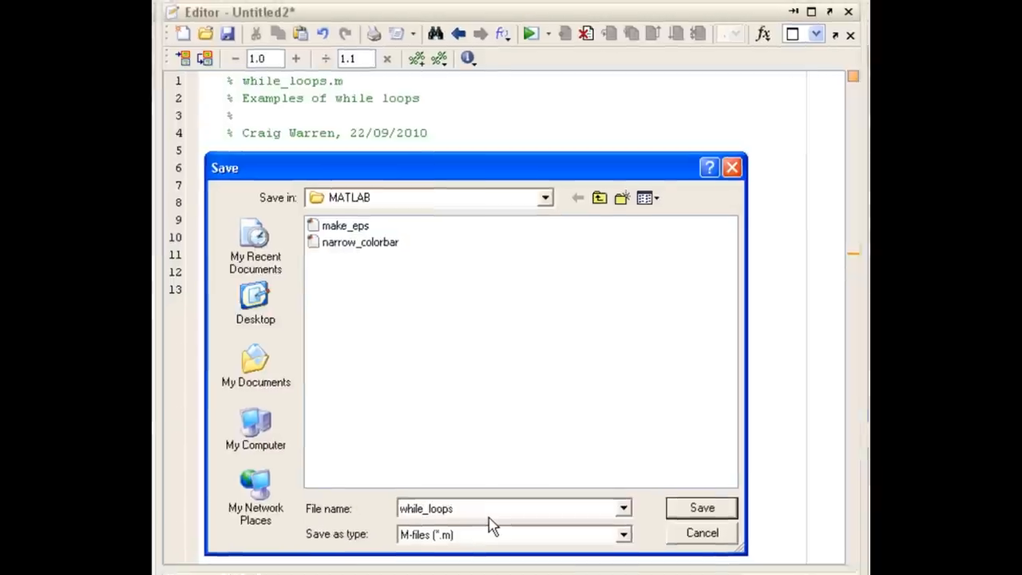
click(701, 507)
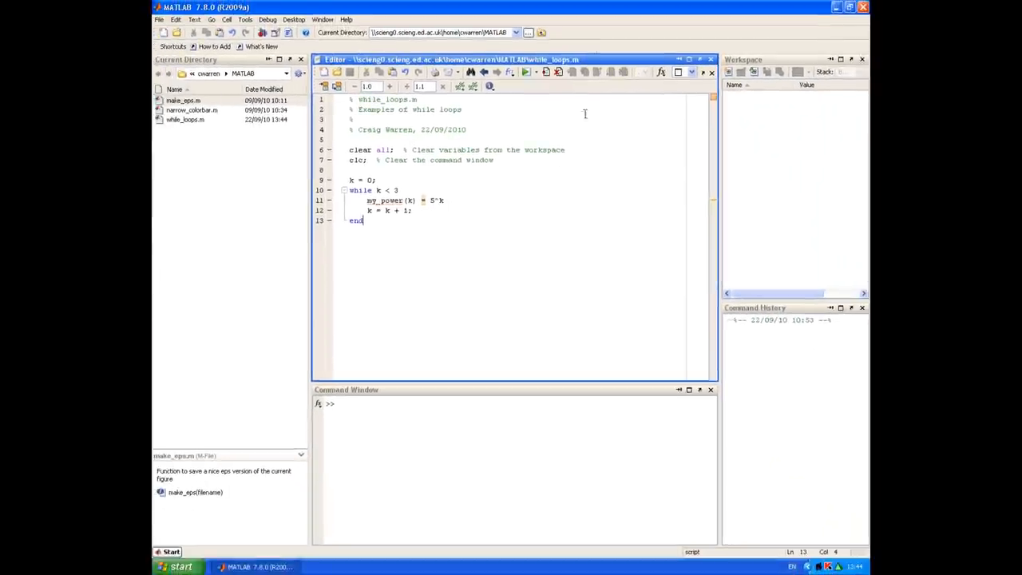
click(525, 72)
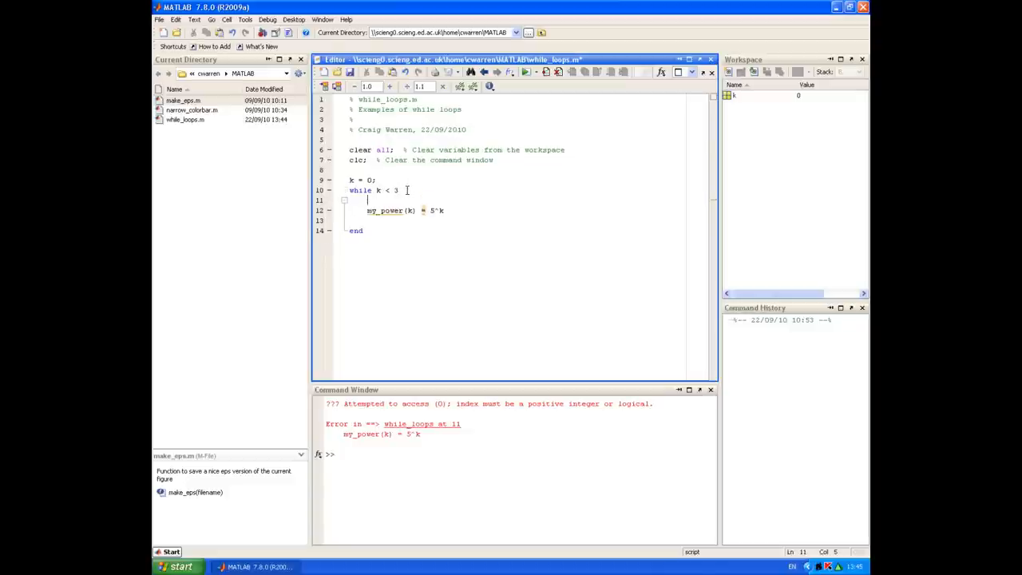
Move 'k = k + 1;' above the my_power assignment so indexing starts at 1
text(k = k + 1;)
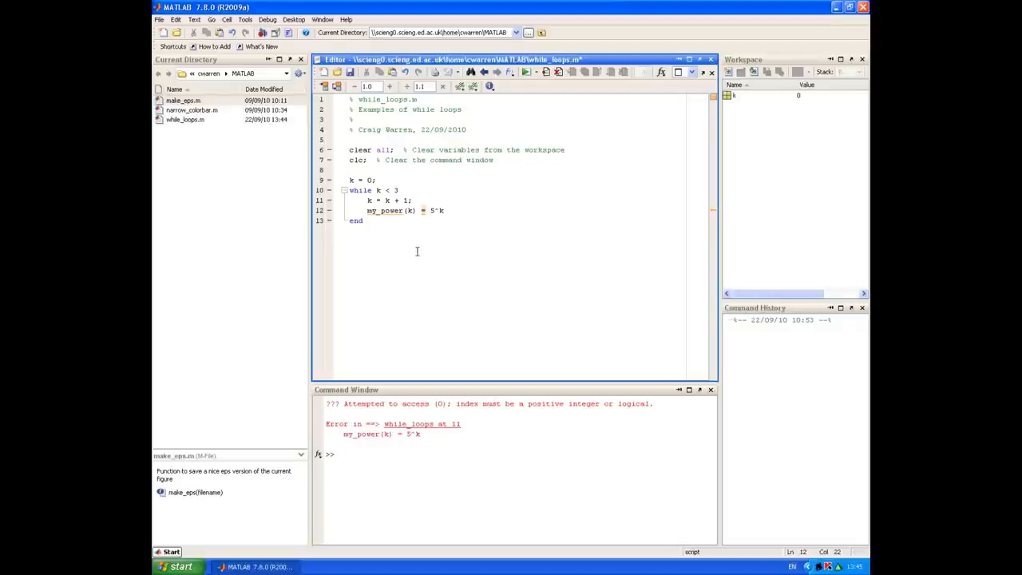
mouse_move(511, 231)
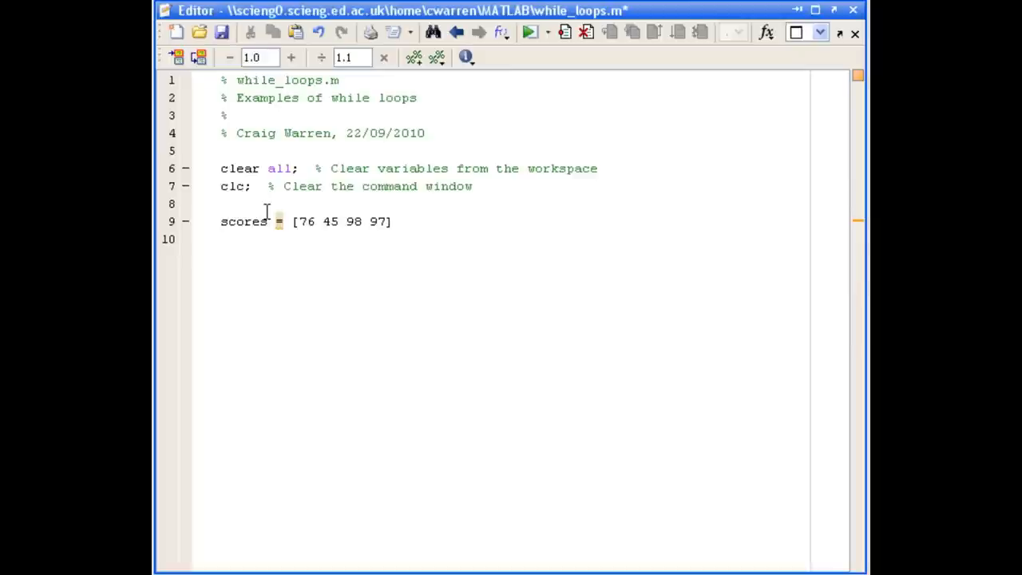
Write 'while k < 4' with 'k = k + 1;' as the first loop statement
text(whi)
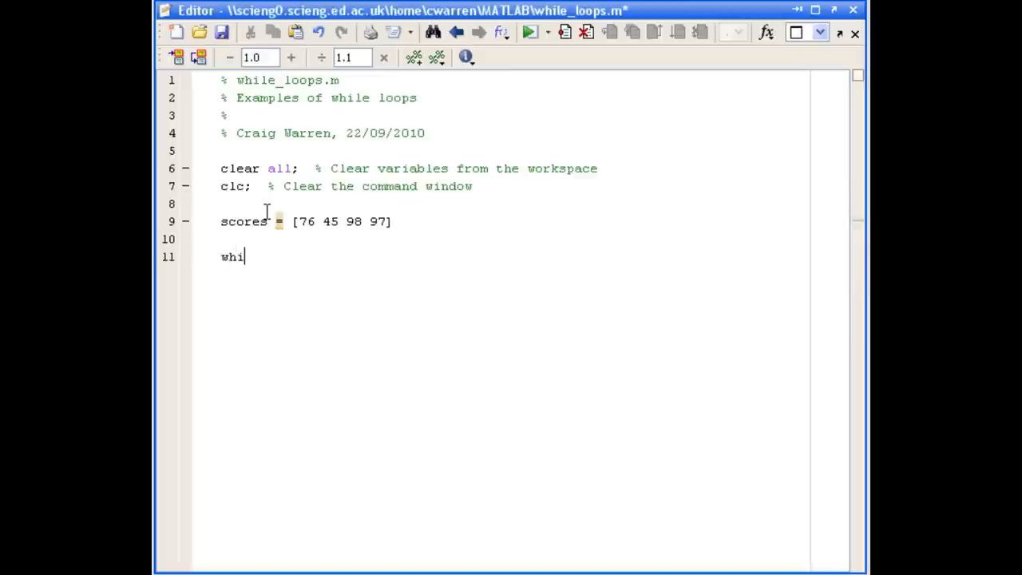
text(le)
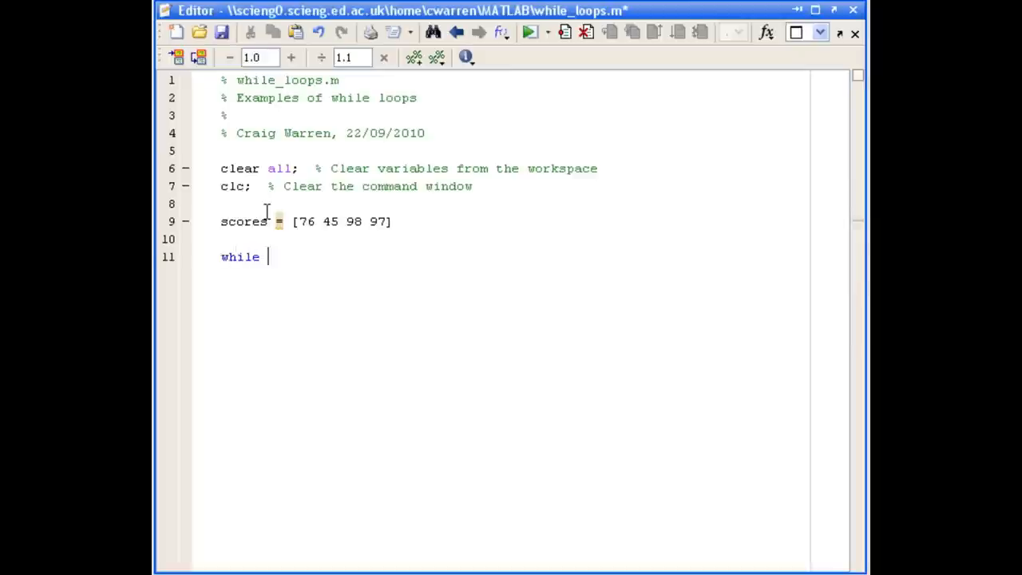
text(k)
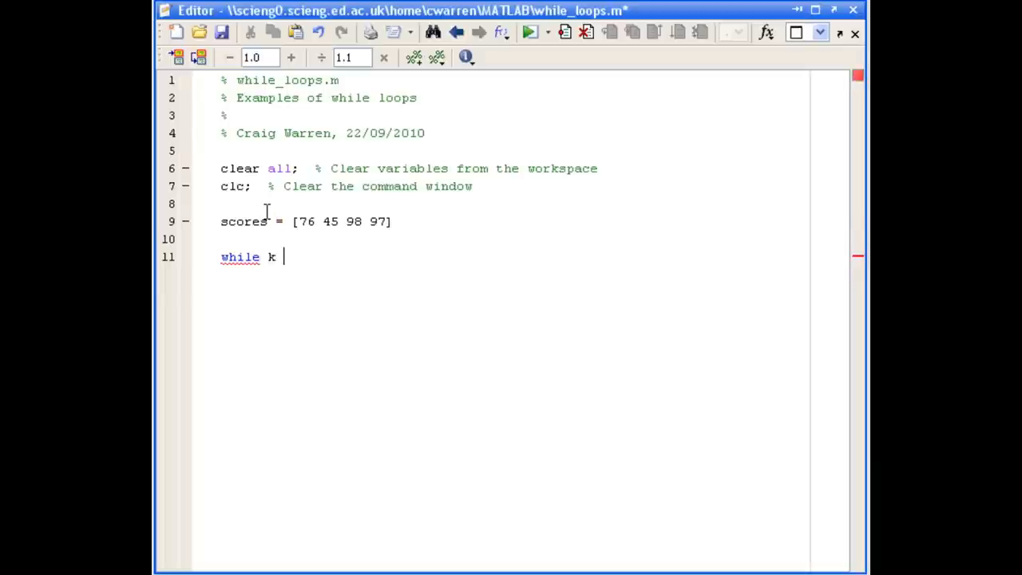
text(<)
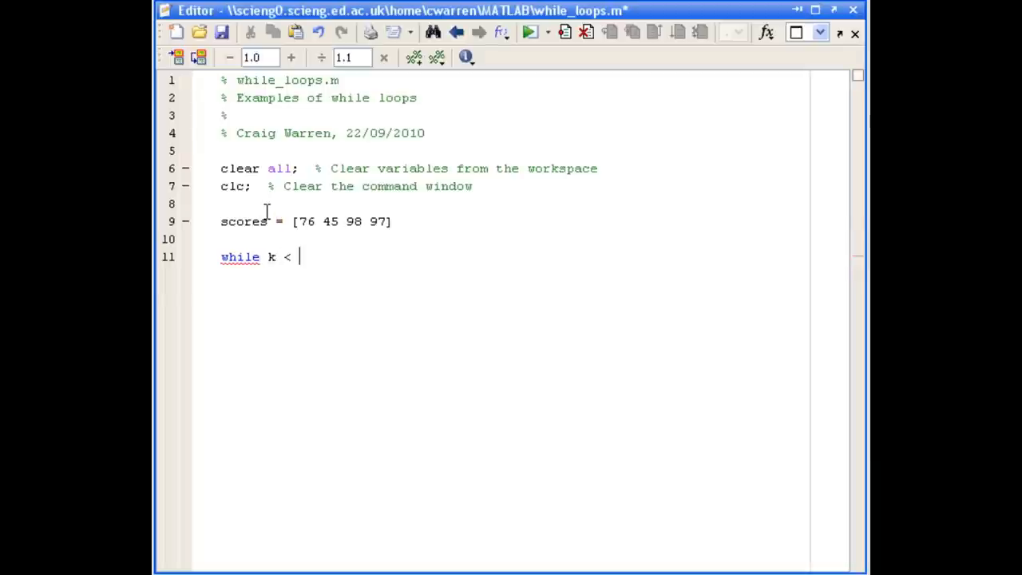
text(4)
text(k =)
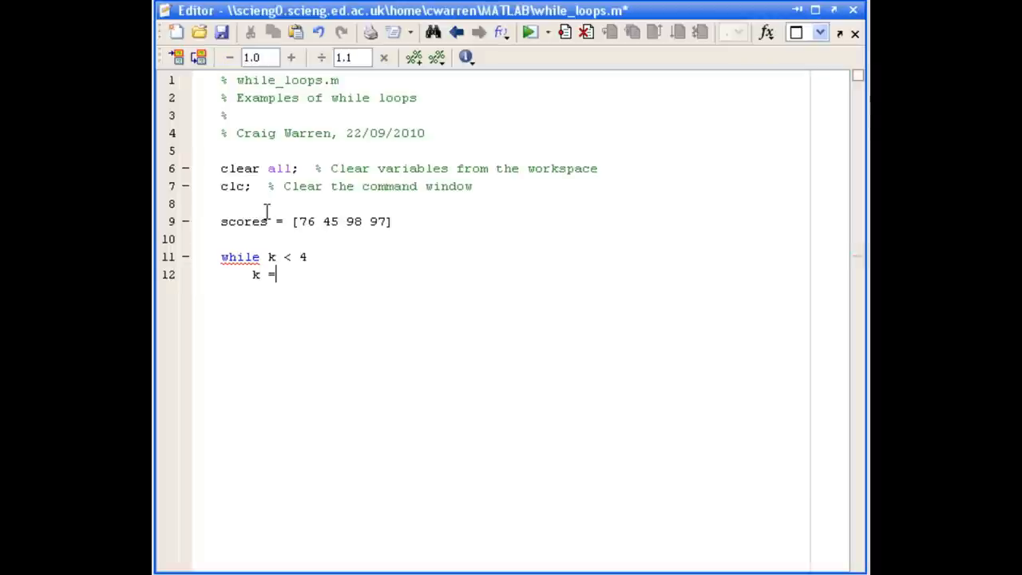
text(k)
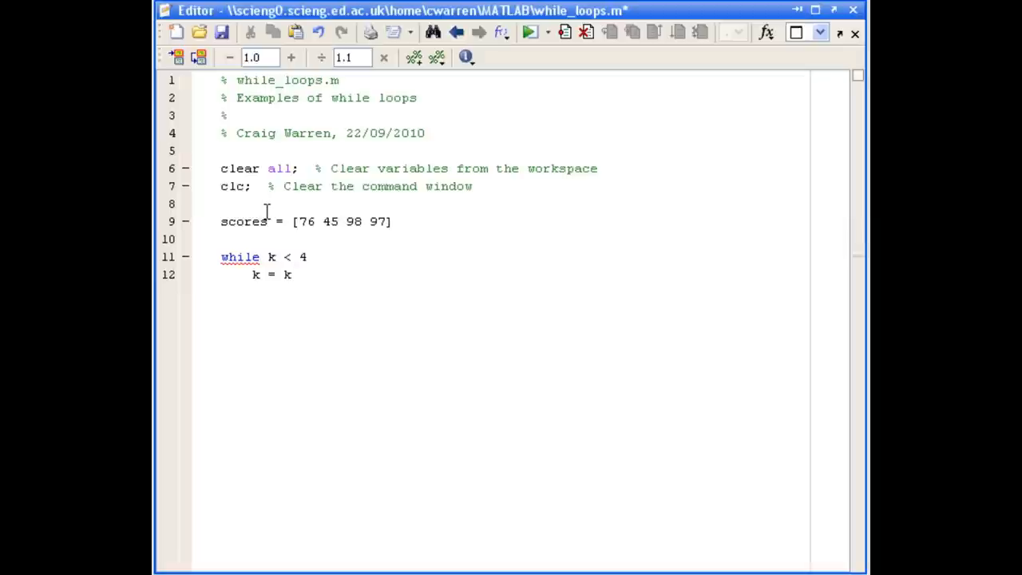
text(+ 1;)
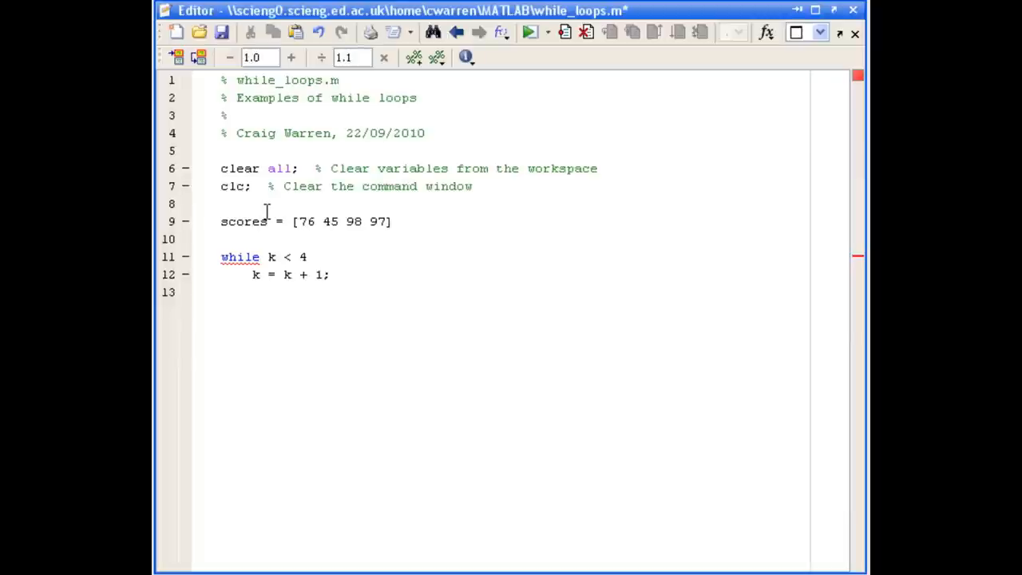
Add an 'if scores(k) > 90' block incrementing count, then close the if and the loop
text(if score)
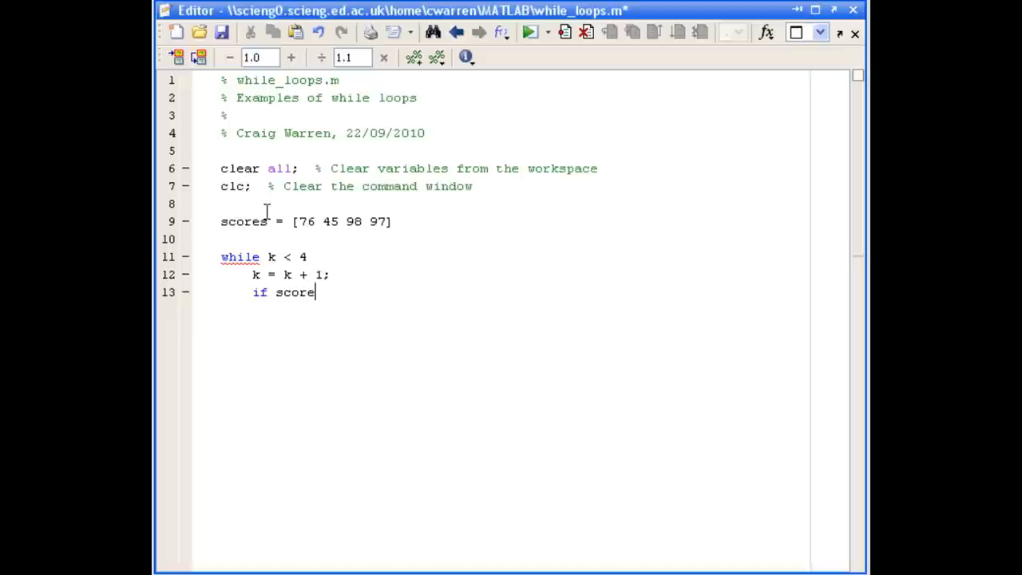
text(s(k)
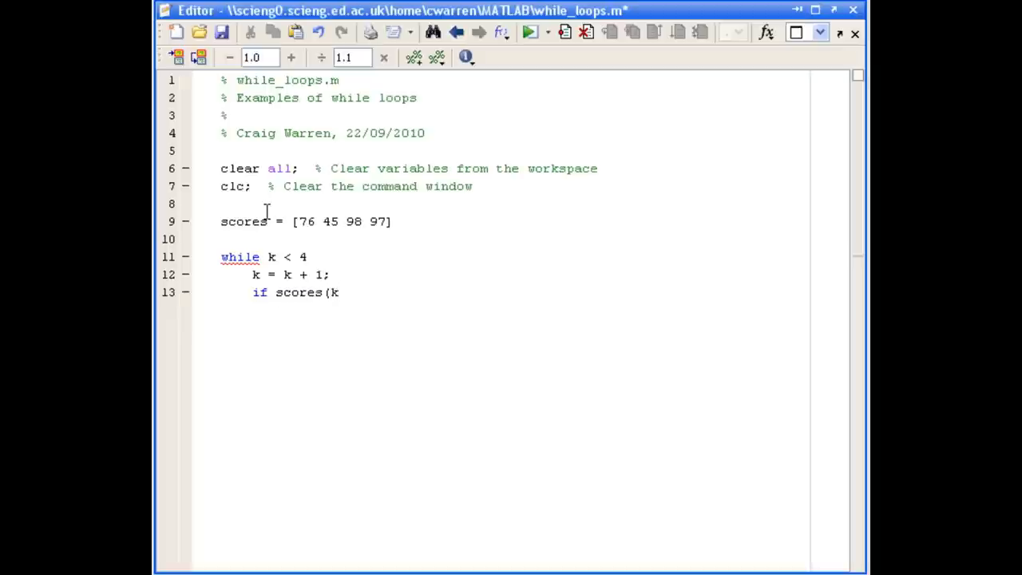
text() > 90)
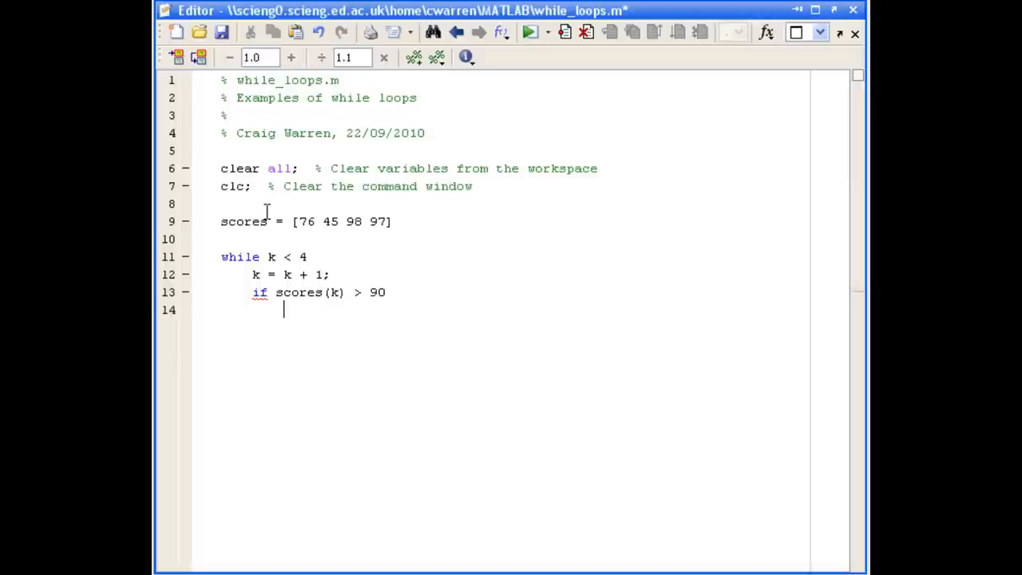
text(count)
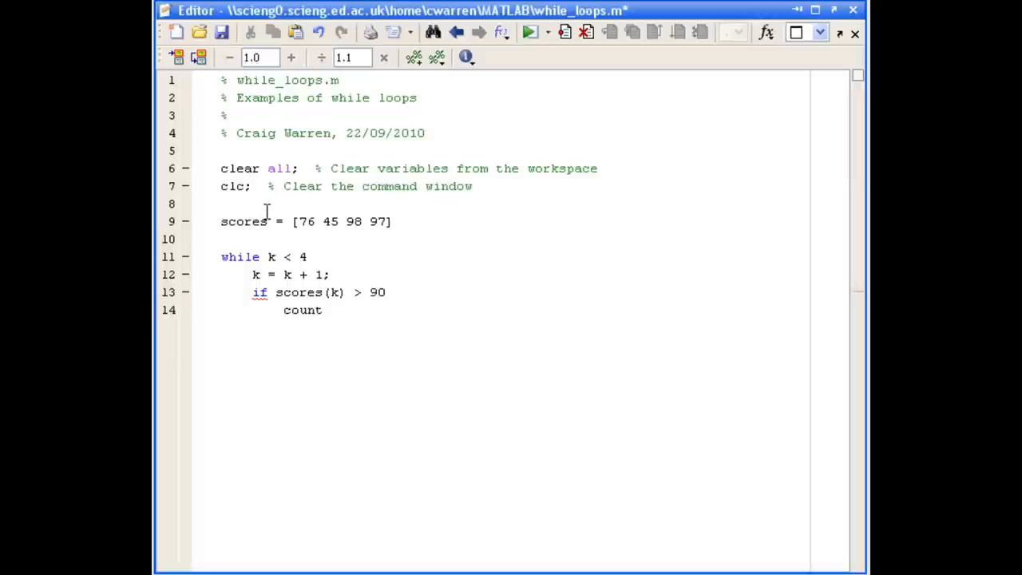
text(= count)
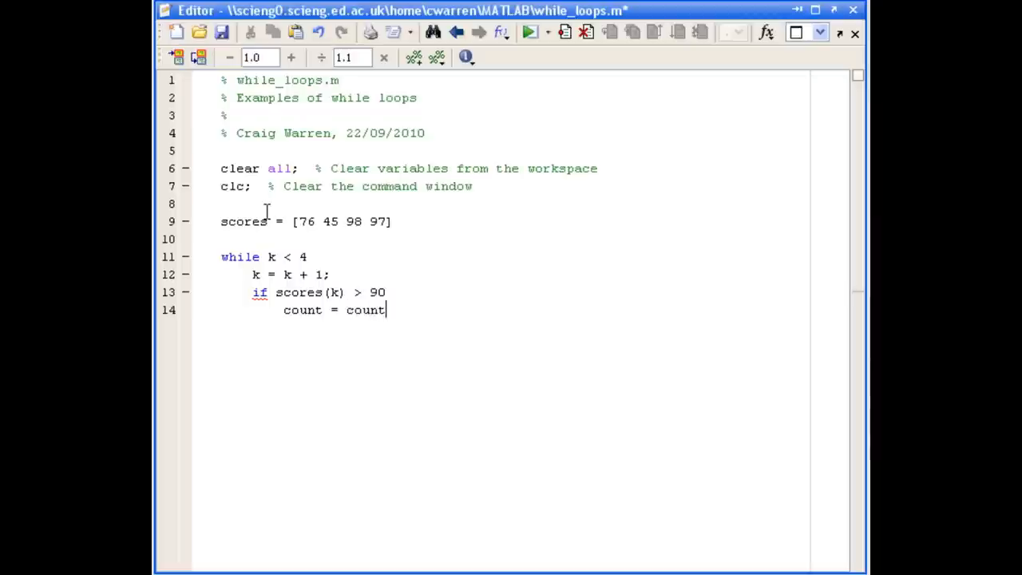
text(+ 1)
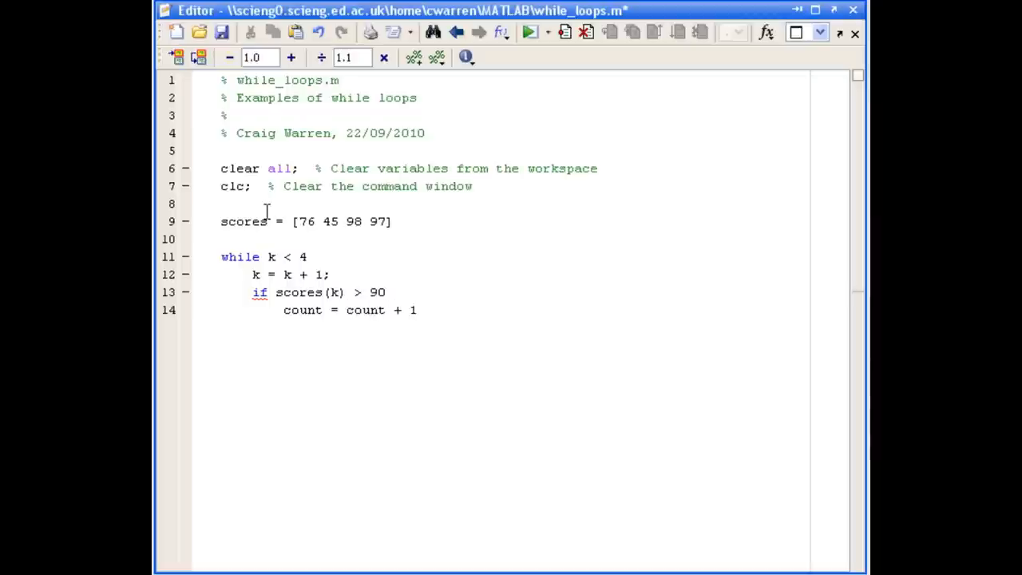
text(;)
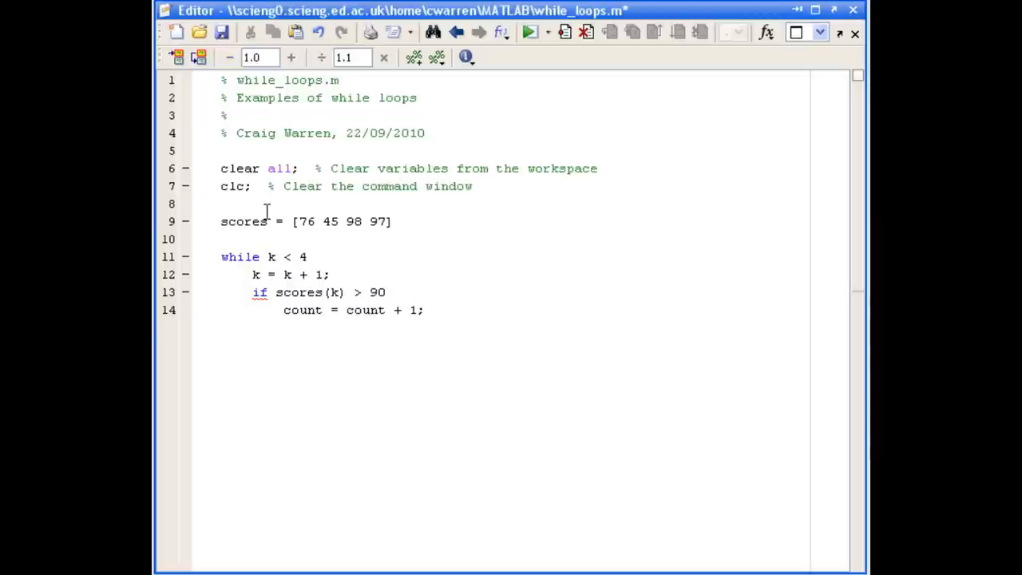
text(end)
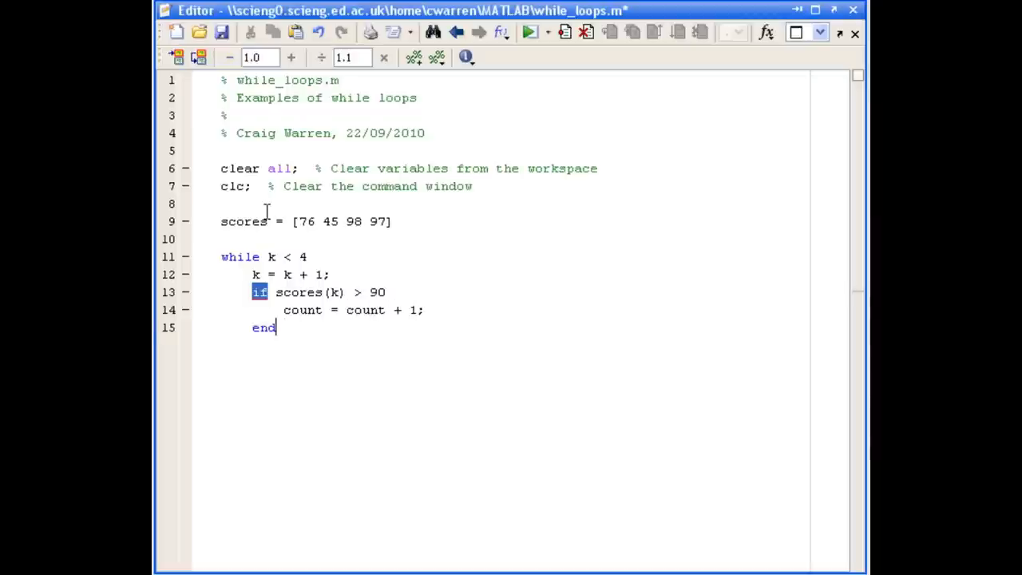
key(Return)
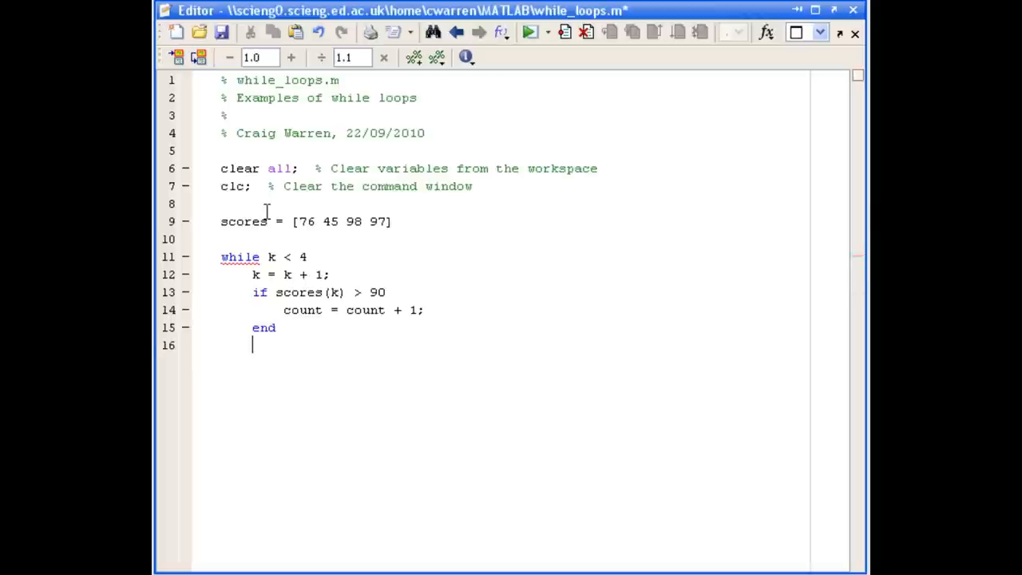
text(end)
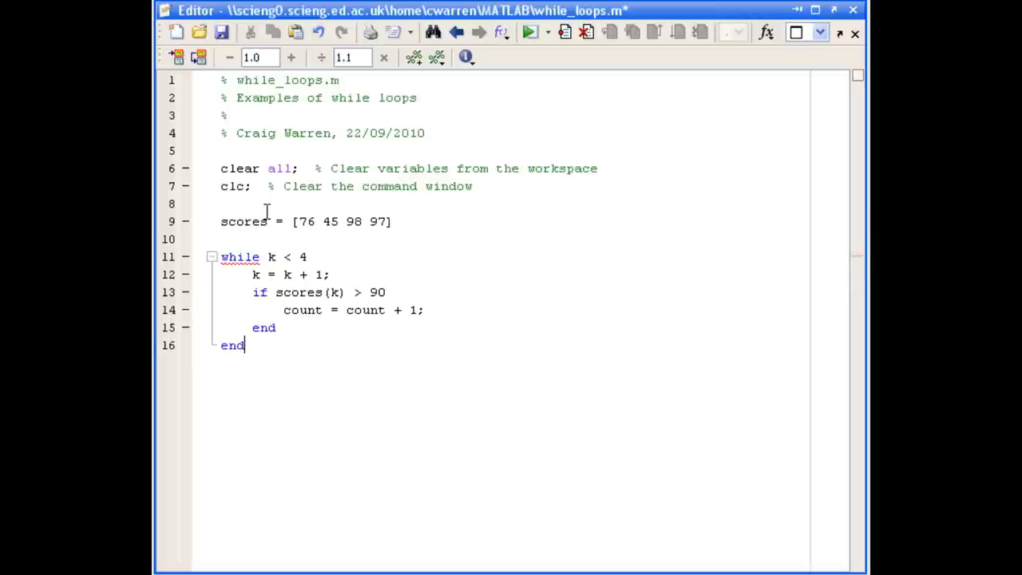
Display the result after the loop with 'disp(num2str(count))'
text(di)
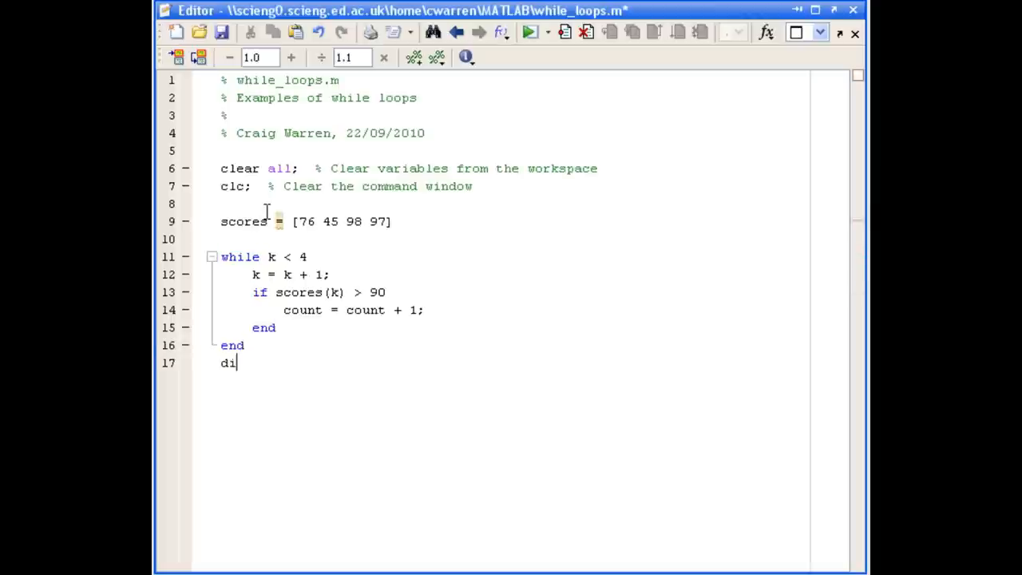
text(sp()
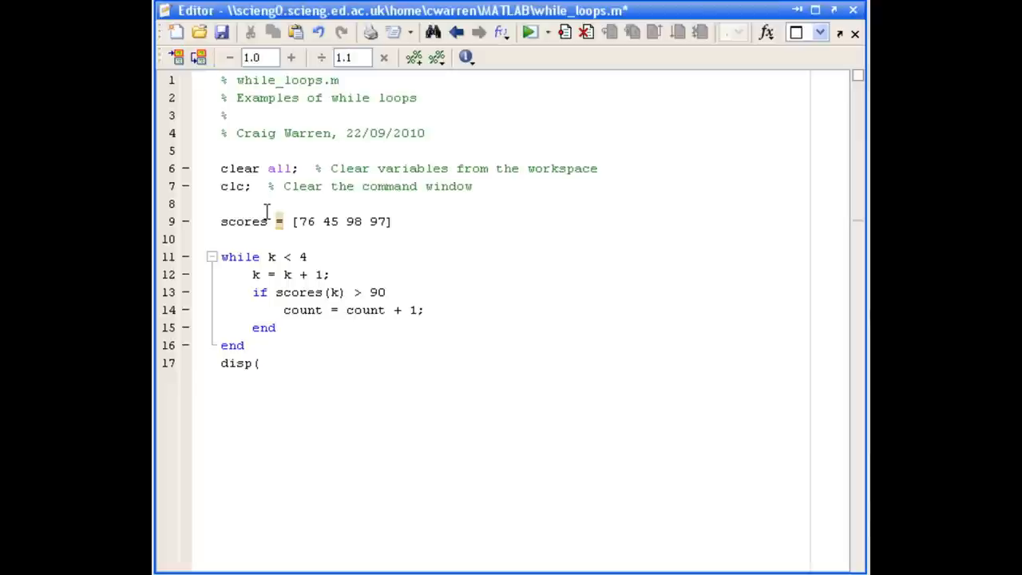
text(num2str)
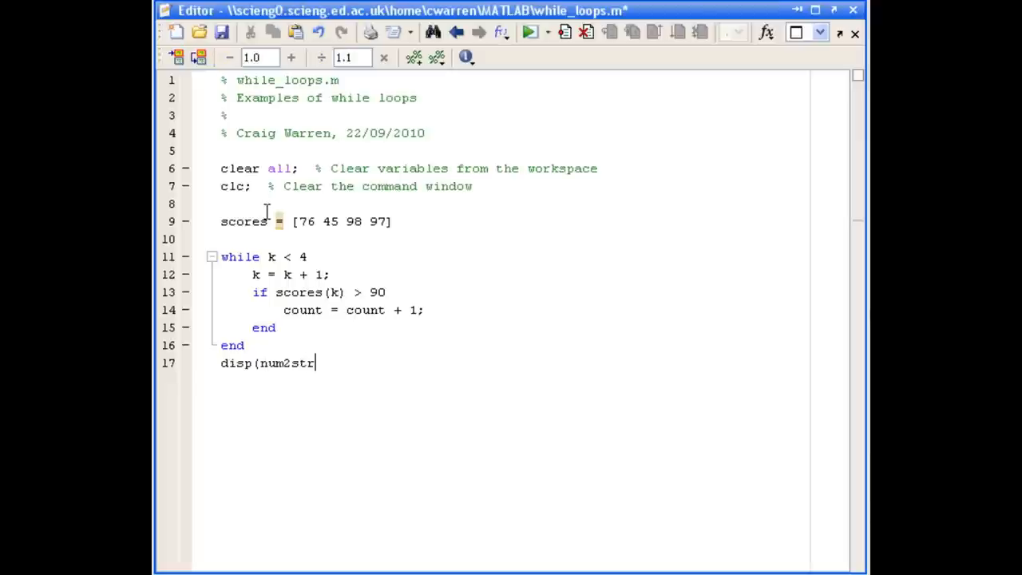
text((count)
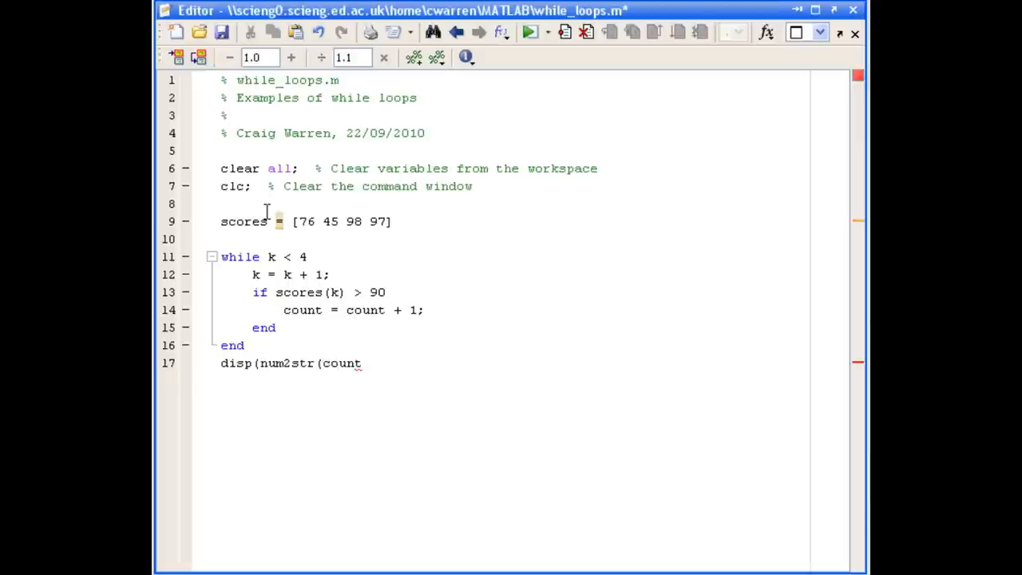
text()))
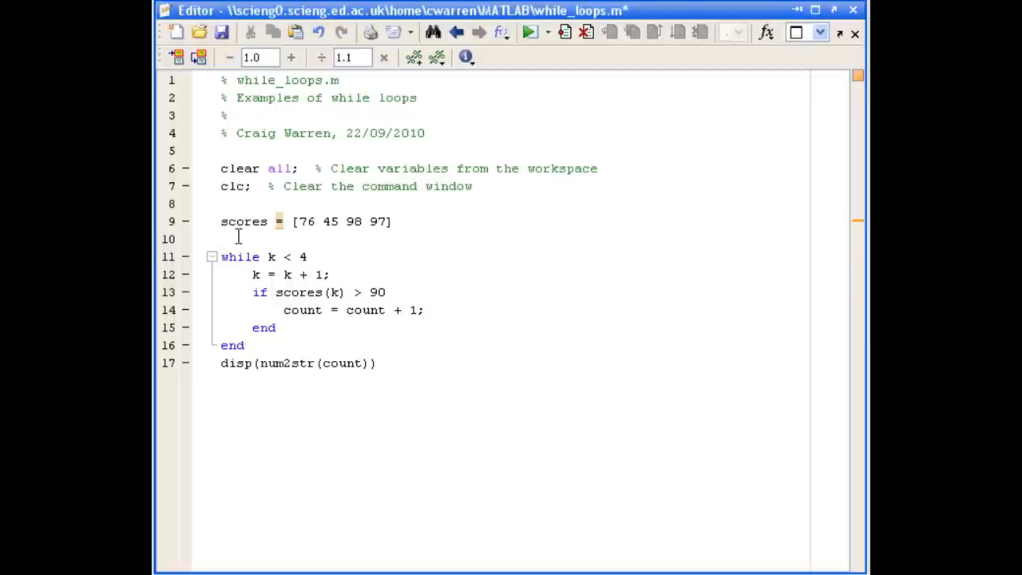
Initialise 'k = 0;' and 'count = 0;' above the while loop
text(k = 0)
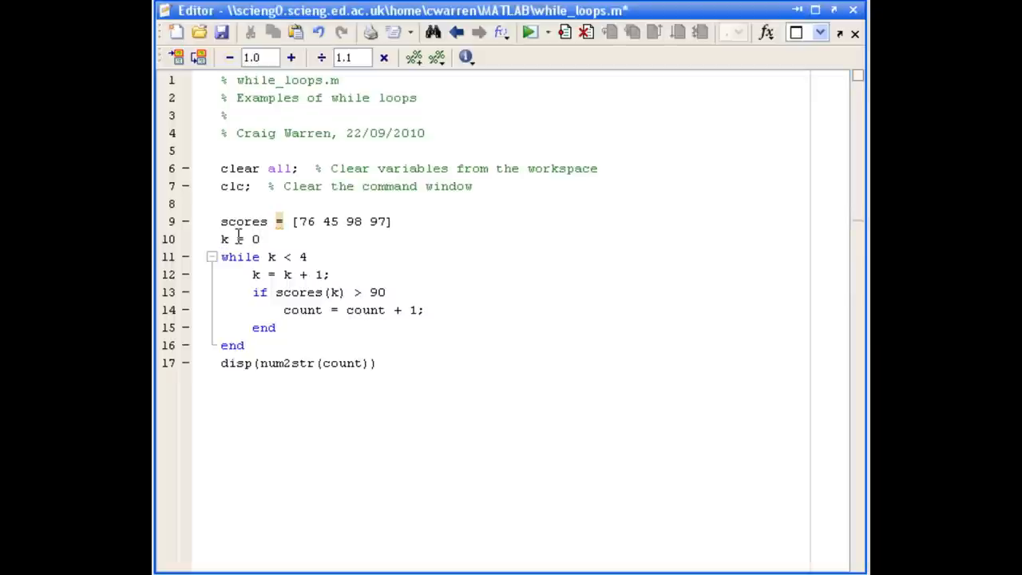
text(count = 0;)
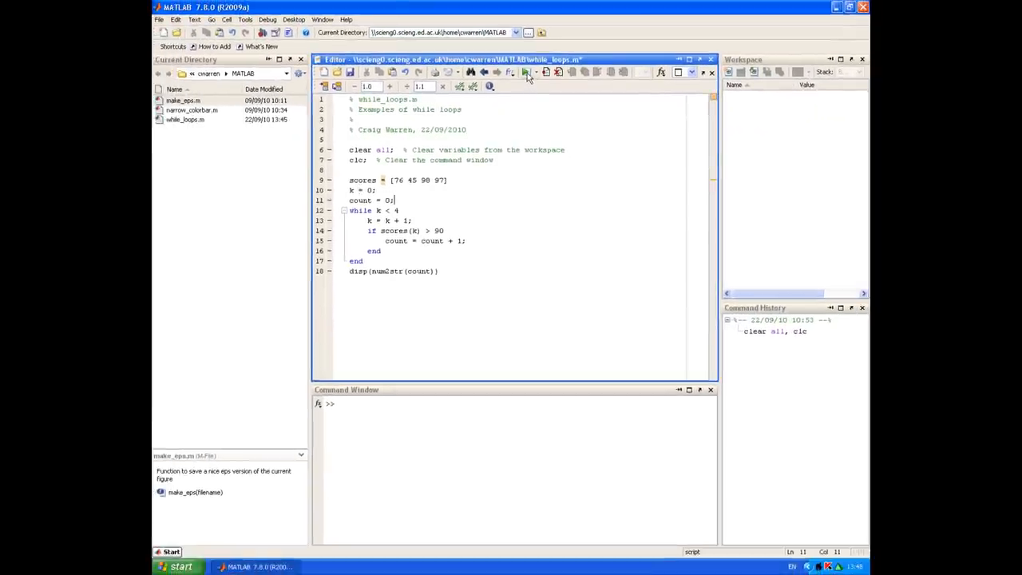
Run while_loops.m so the command window shows the scores and a count of 2
click(546, 72)
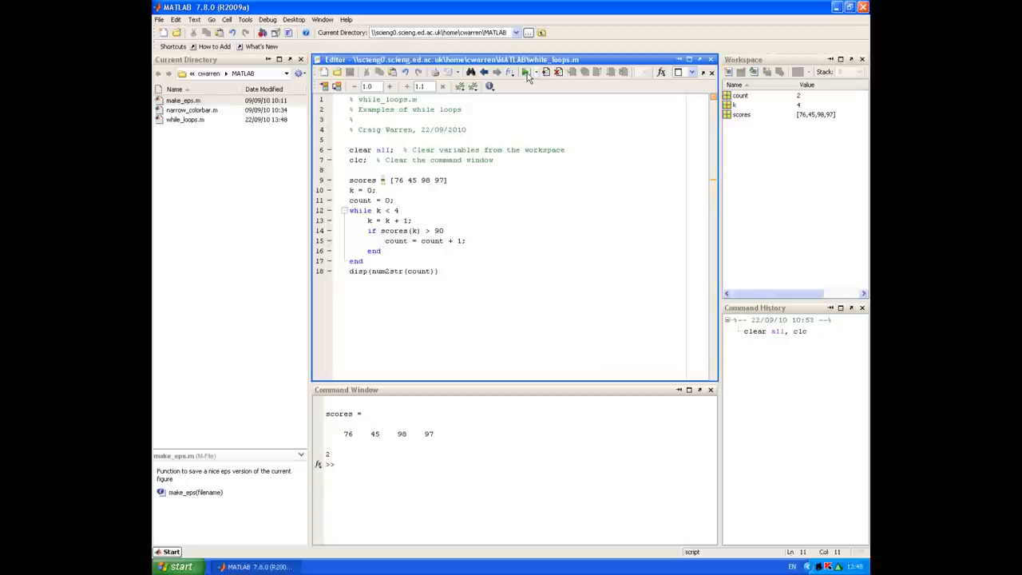
click(394, 201)
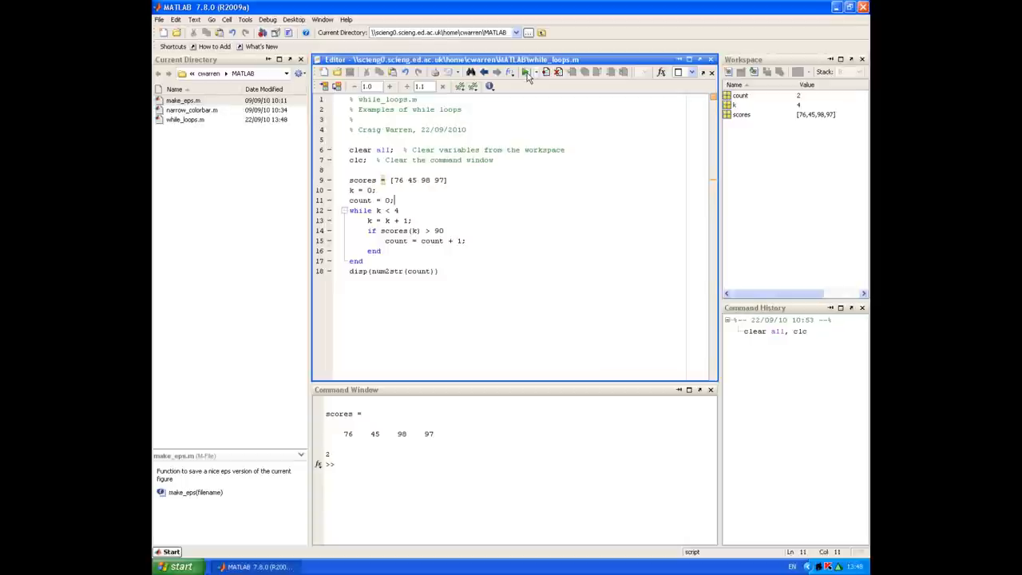